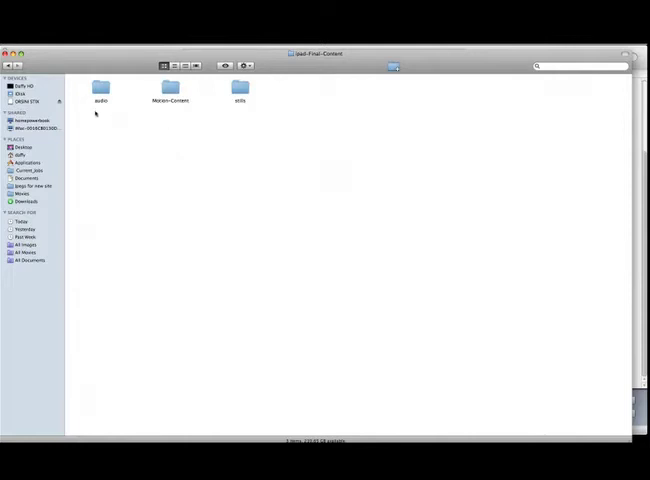
{"action": "mouse_move", "coordinate": [95, 120]}
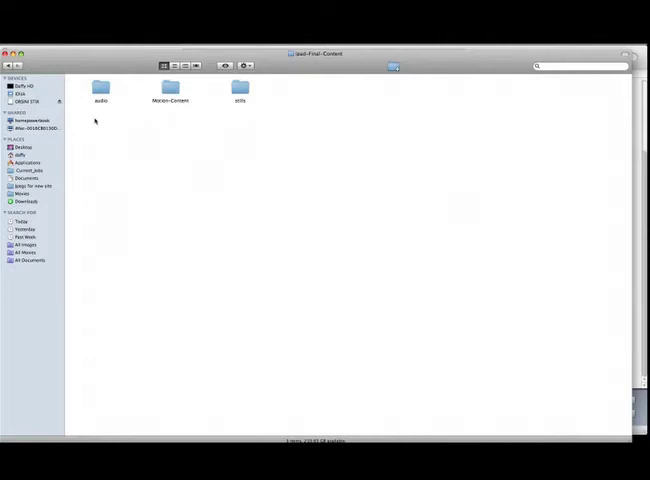
{"action": "mouse_move", "coordinate": [227, 127]}
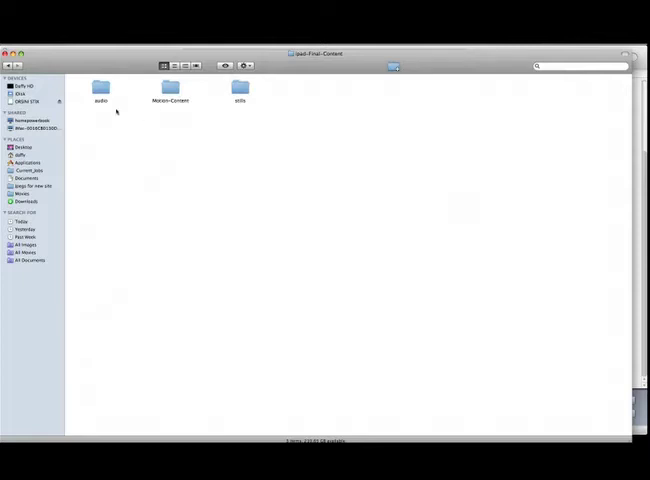
{"action": "mouse_move", "coordinate": [290, 97]}
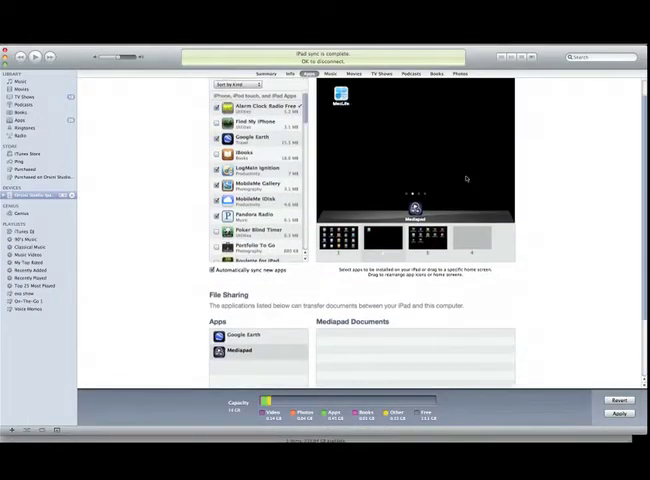
Select Mediapad under iTunes File Sharing and bring up the Add dialog showing the stills
{"action": "left_click", "coordinate": [213, 91]}
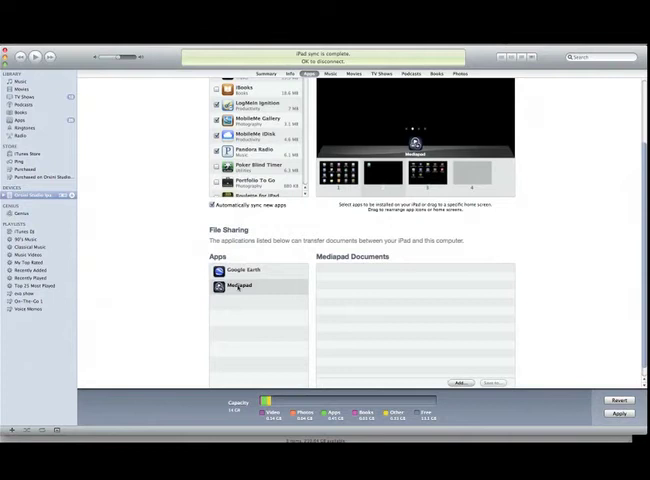
{"action": "left_click", "coordinate": [240, 286]}
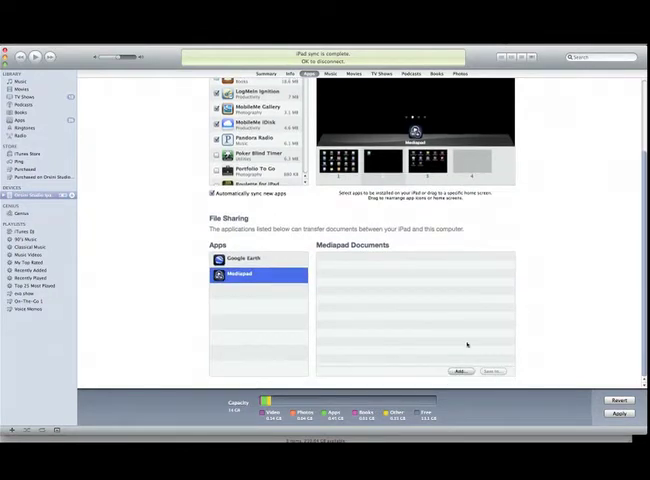
{"action": "left_click", "coordinate": [459, 371]}
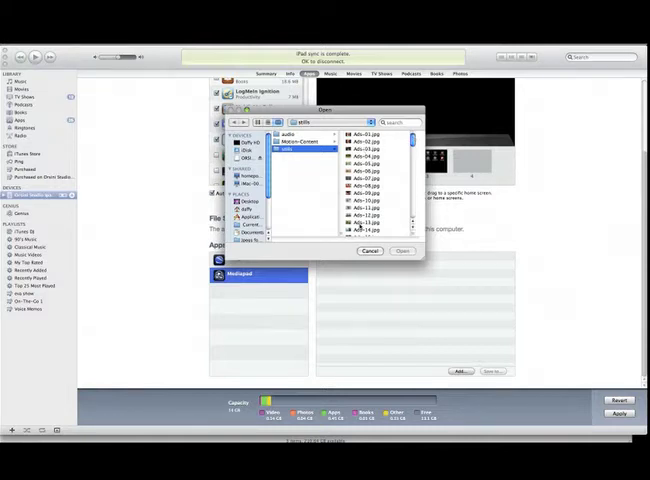
Add the Ads JPEG images from the stills folder to Mediapad's documents
{"action": "scroll", "scroll_direction": "down", "scroll_amount": 3}
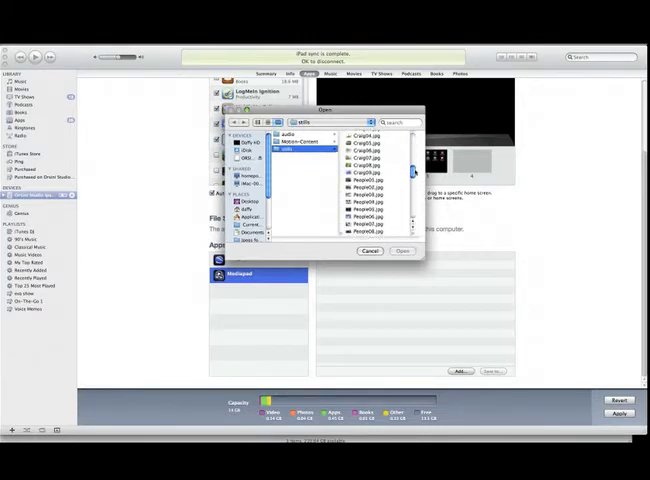
{"action": "scroll", "scroll_direction": "down", "scroll_amount": 3}
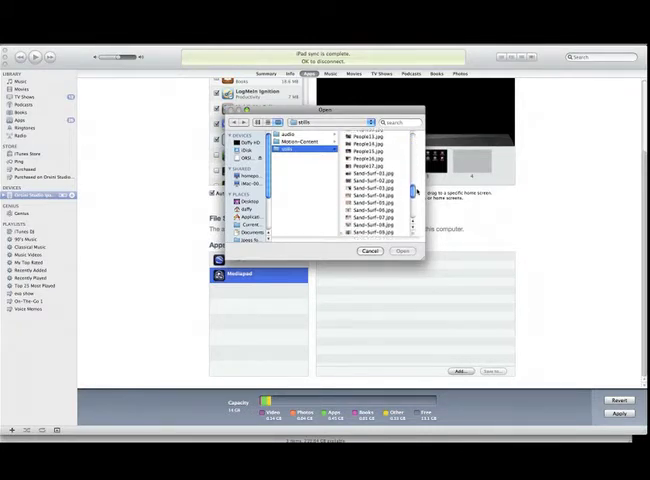
{"action": "scroll", "scroll_direction": "down", "scroll_amount": 3}
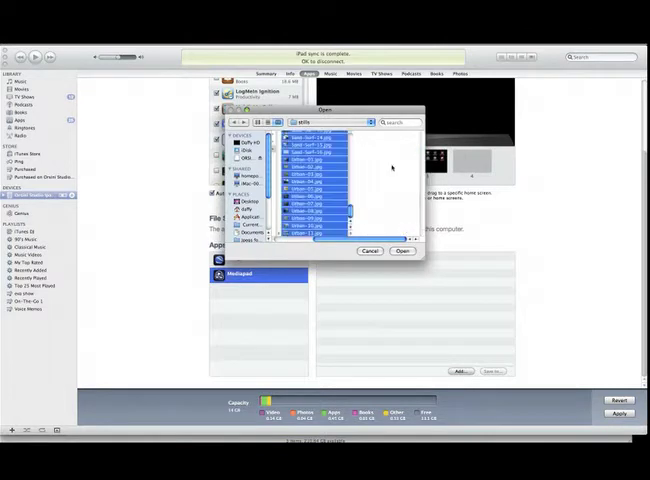
{"action": "left_click", "coordinate": [369, 251]}
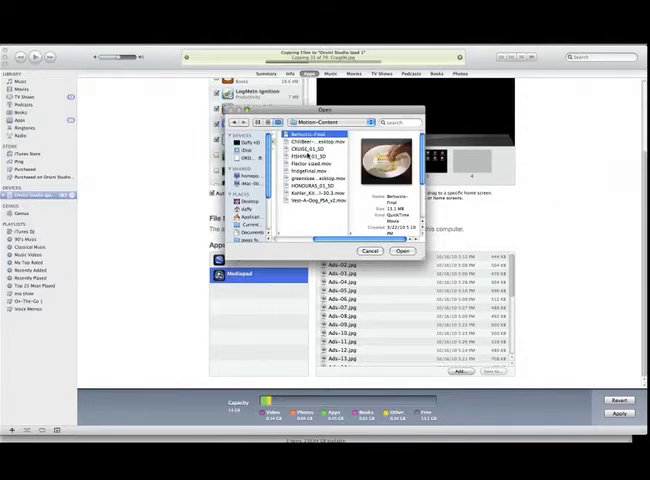
Add the Motion-Content videos to Mediapad, then browse the audio folder and cancel
{"action": "left_click", "coordinate": [310, 146]}
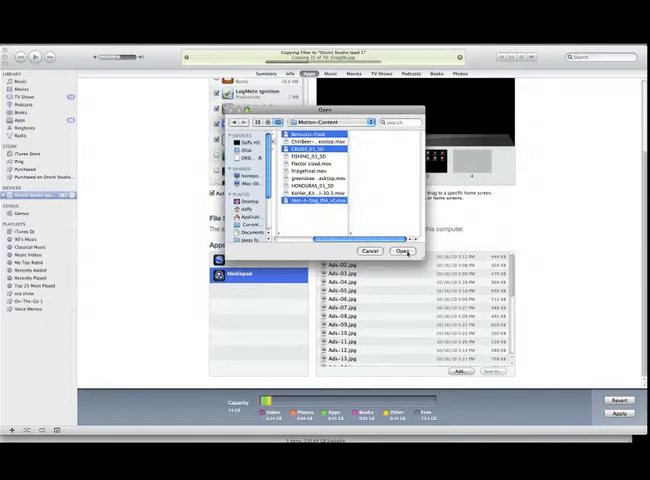
{"action": "left_click", "coordinate": [403, 251]}
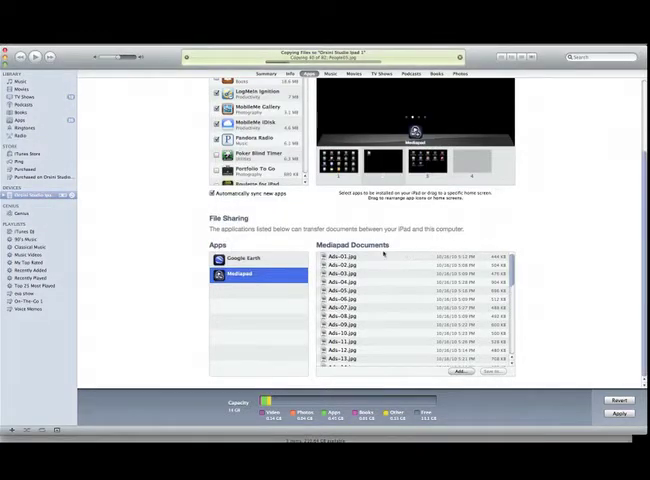
{"action": "left_click", "coordinate": [459, 371]}
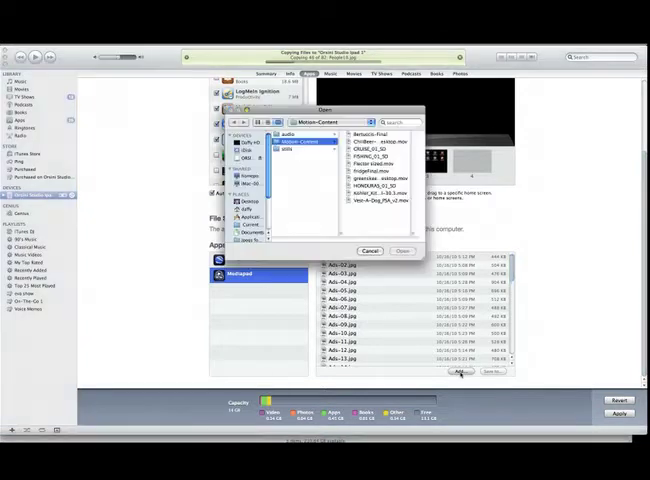
{"action": "left_click", "coordinate": [293, 131]}
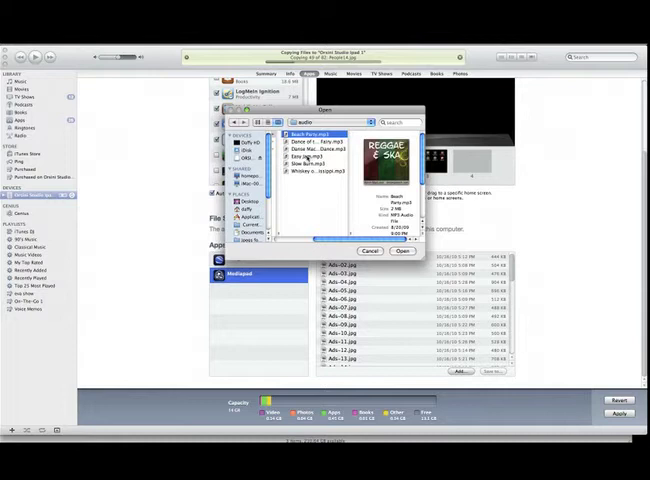
{"action": "left_click", "coordinate": [318, 169]}
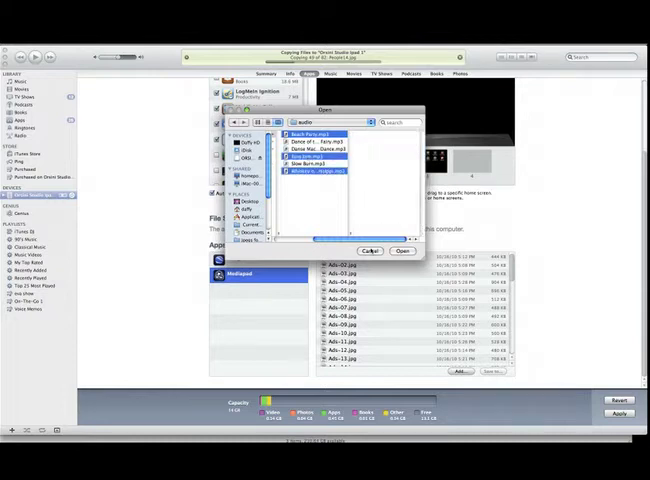
{"action": "left_click", "coordinate": [369, 250]}
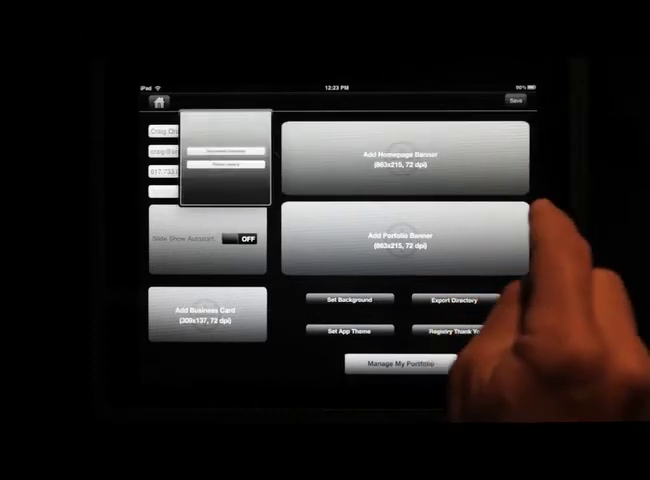
Open the background popup on MediaPad Pro's settings screen
{"action": "left_click", "coordinate": [405, 243]}
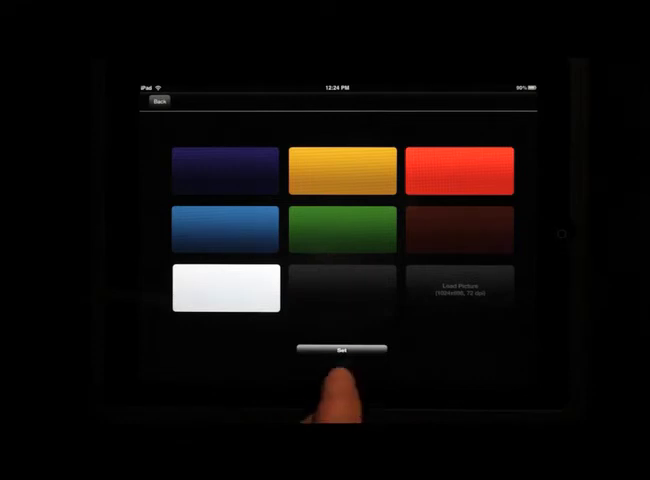
Set MediaPad Pro's background to the green swatch and reach the category editor
{"action": "left_click", "coordinate": [340, 232]}
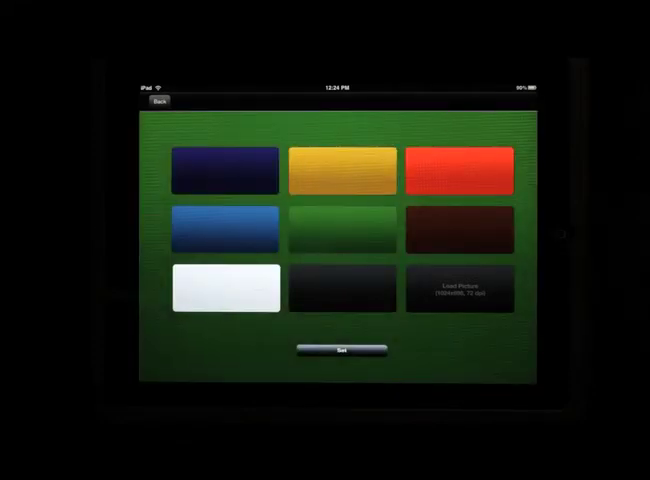
{"action": "left_click", "coordinate": [470, 288]}
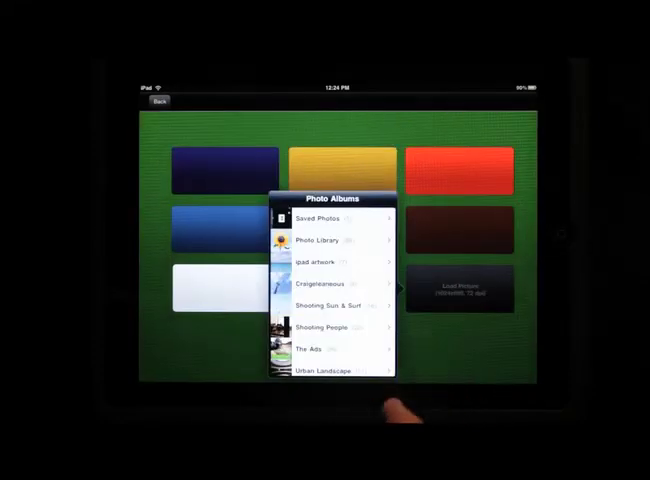
{"action": "left_click", "coordinate": [330, 267]}
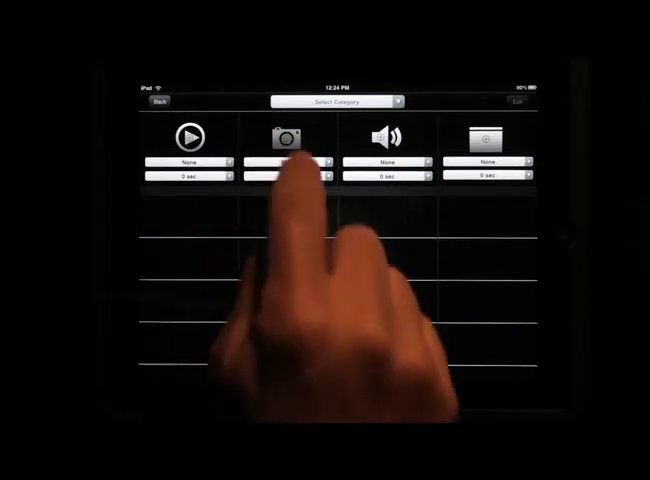
Add a new image category from the camera column's dropdown and enter its name
{"action": "left_click", "coordinate": [334, 101]}
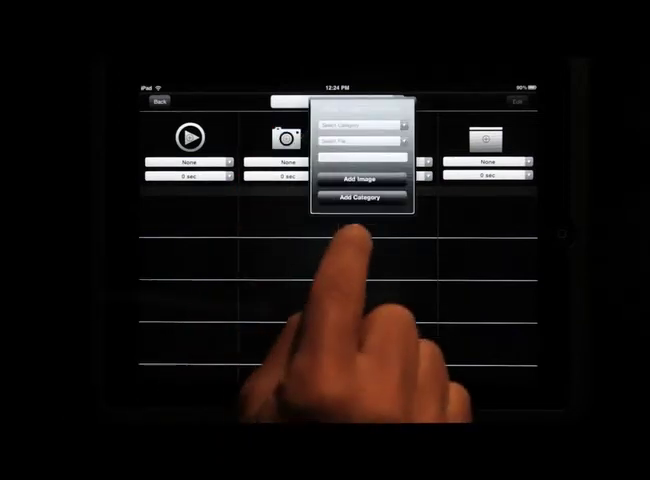
{"action": "left_click", "coordinate": [360, 196]}
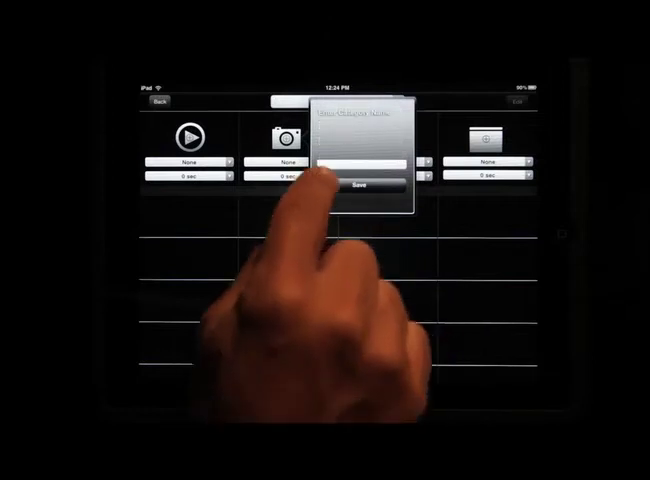
{"action": "left_click", "coordinate": [360, 163]}
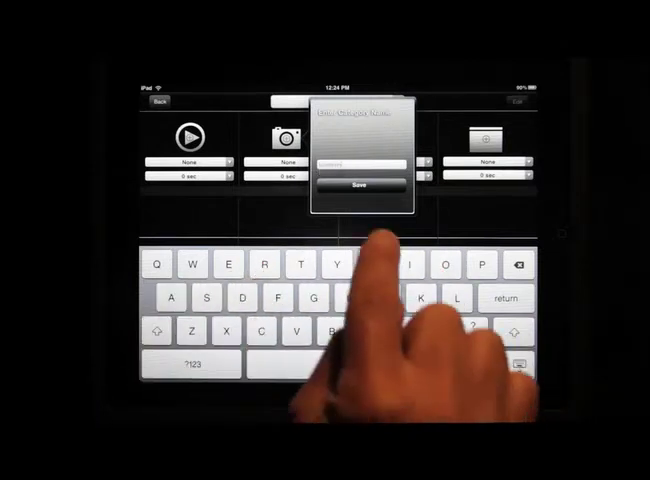
{"action": "left_click", "coordinate": [362, 184]}
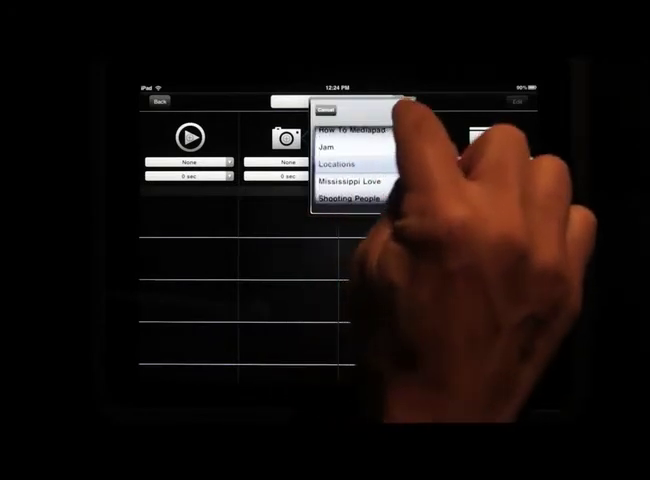
File the Urban photos from the Photo Library under the Locations category
{"action": "left_click", "coordinate": [345, 158]}
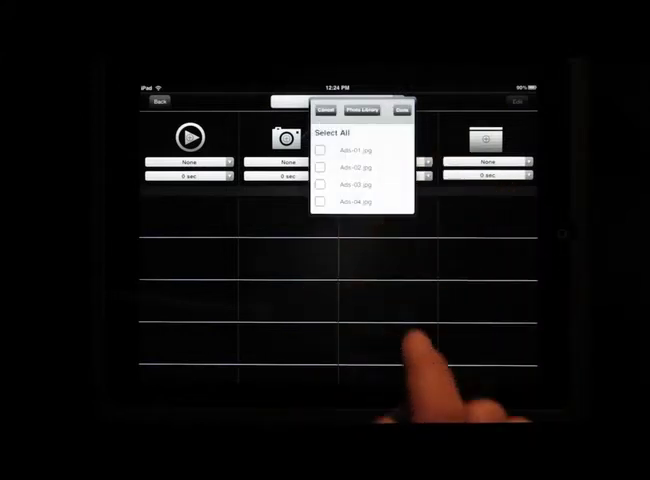
{"action": "scroll", "scroll_direction": "down", "scroll_amount": 3}
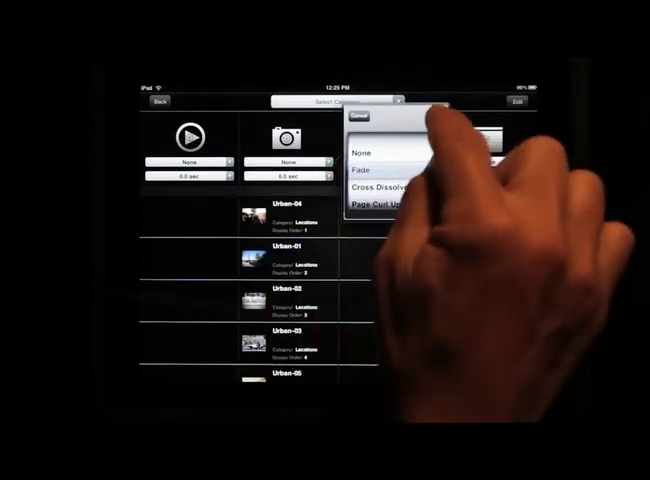
Set the photo transition to Fade with a 2.5-second duration
{"action": "left_click", "coordinate": [361, 169]}
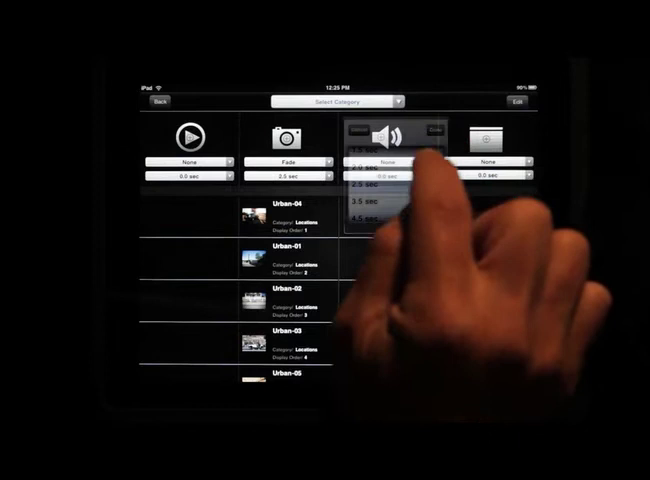
{"action": "left_click", "coordinate": [390, 162]}
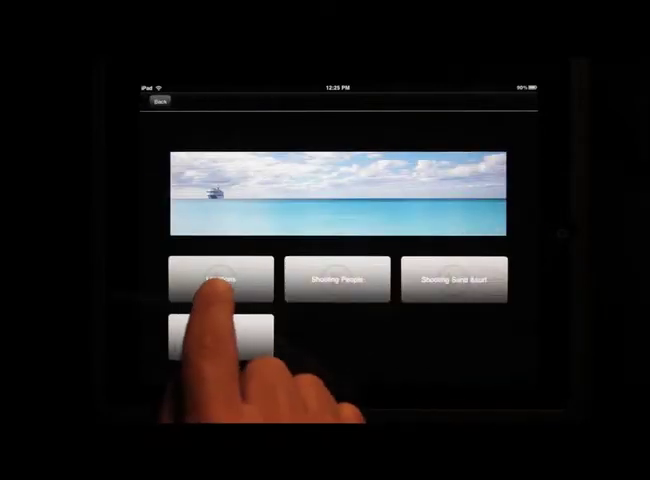
Open the Locations category and swipe through its photos to Urban-03
{"action": "left_click", "coordinate": [210, 278]}
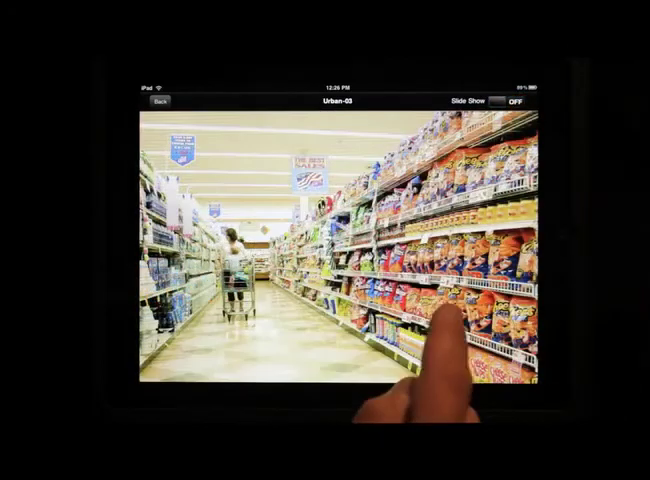
{"action": "left_click_drag", "start_coordinate": [450, 280], "coordinate": [200, 280]}
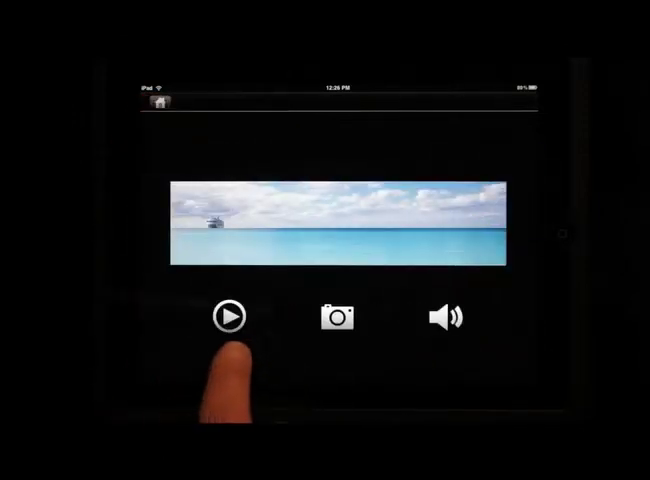
Create a Carnival video category containing CRUISE_01_SD, then return to the home screen
{"action": "left_click", "coordinate": [231, 317]}
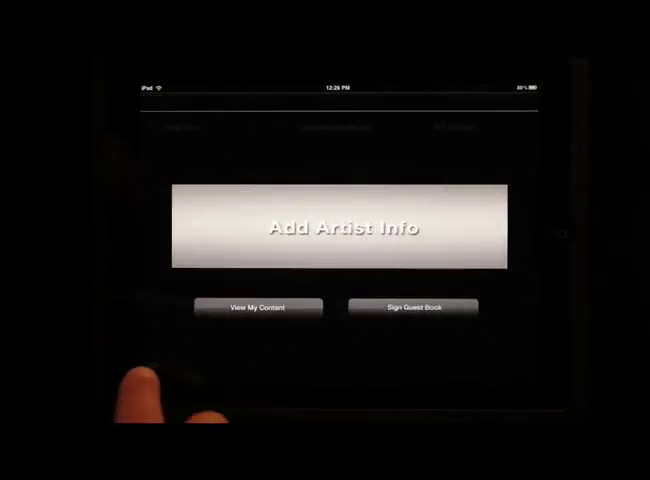
{"action": "left_click", "coordinate": [340, 226]}
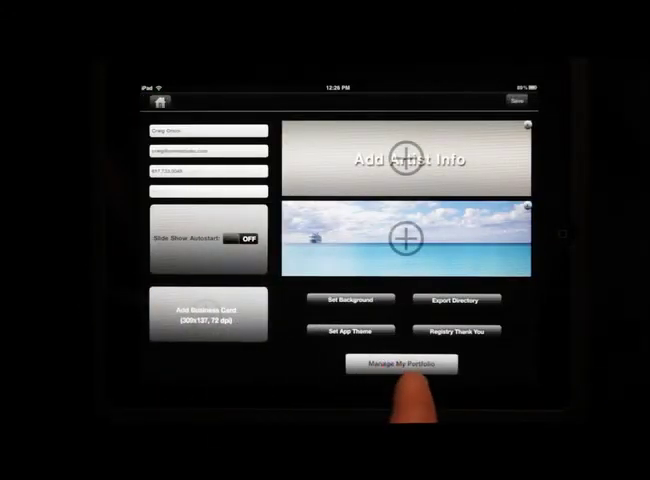
{"action": "left_click", "coordinate": [402, 363]}
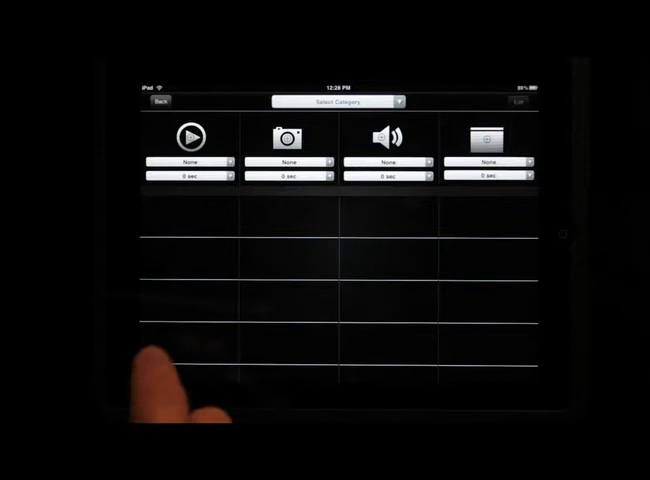
{"action": "left_click", "coordinate": [295, 162]}
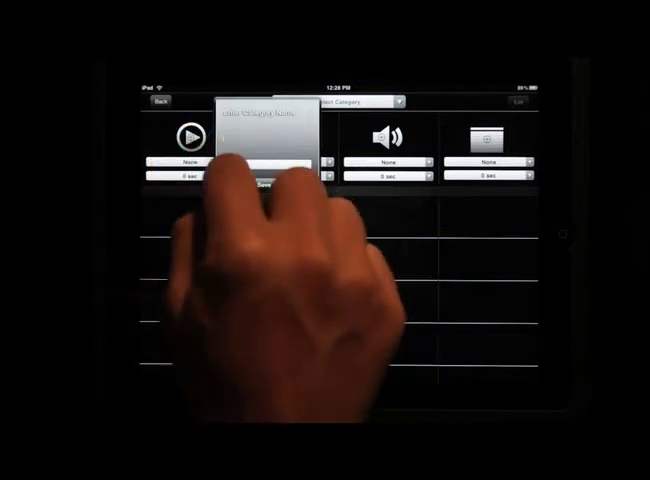
{"action": "left_click", "coordinate": [262, 165]}
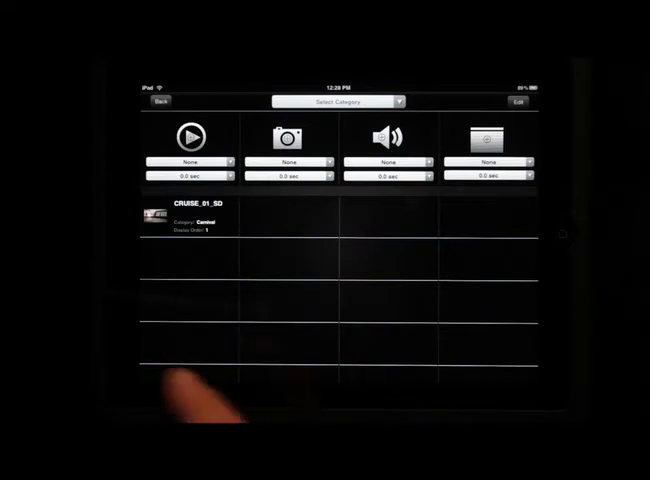
{"action": "left_click", "coordinate": [160, 101]}
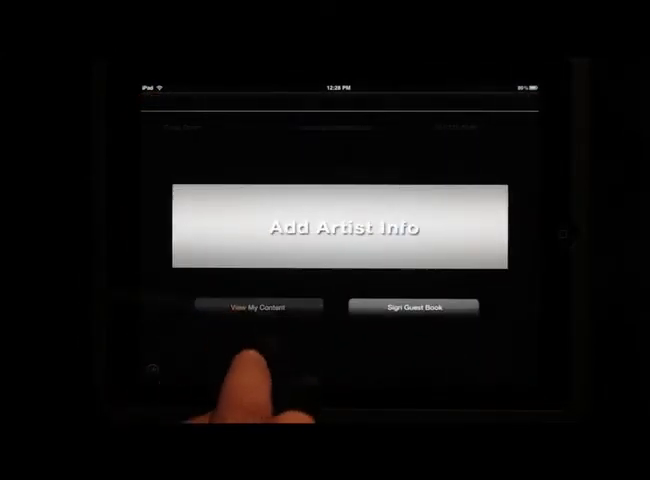
Verify Carnival in My Content videos, then reach Manage My Portfolio via Add Artist Info
{"action": "left_click", "coordinate": [258, 307]}
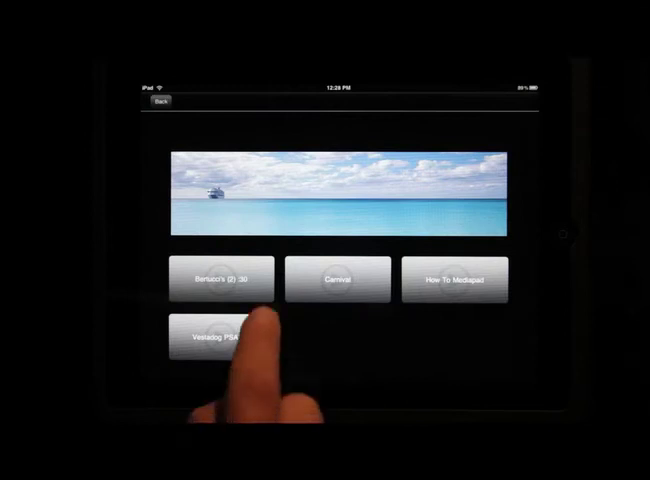
{"action": "left_click", "coordinate": [218, 337]}
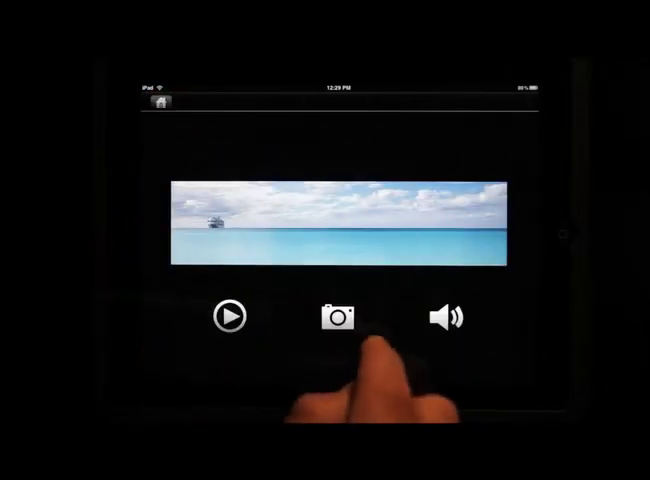
{"action": "left_click", "coordinate": [337, 316]}
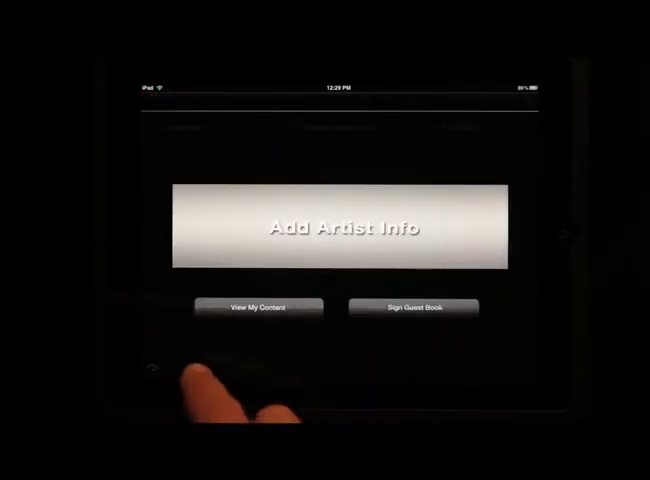
{"action": "left_click", "coordinate": [340, 225]}
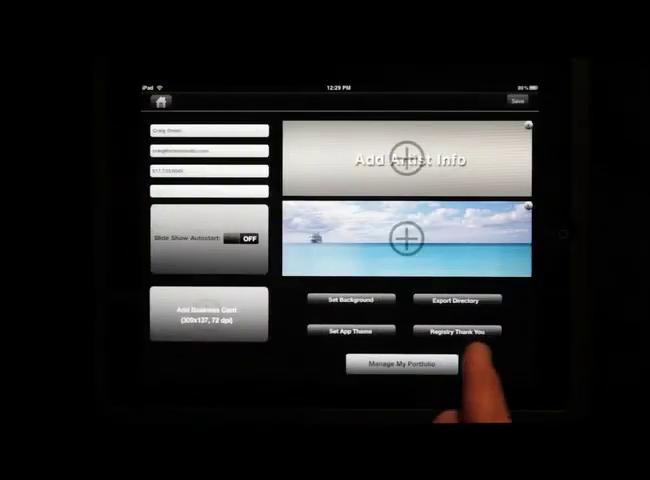
{"action": "left_click", "coordinate": [401, 363]}
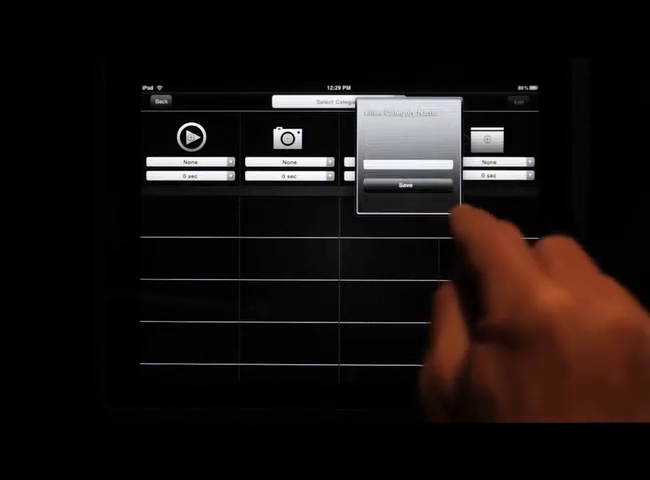
Enter a name for the new TomTom web link category
{"action": "left_click", "coordinate": [405, 163]}
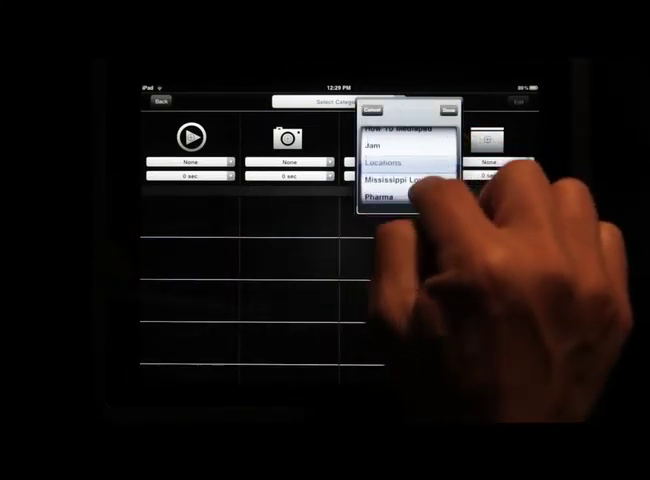
{"action": "scroll", "scroll_direction": "down", "scroll_amount": 3}
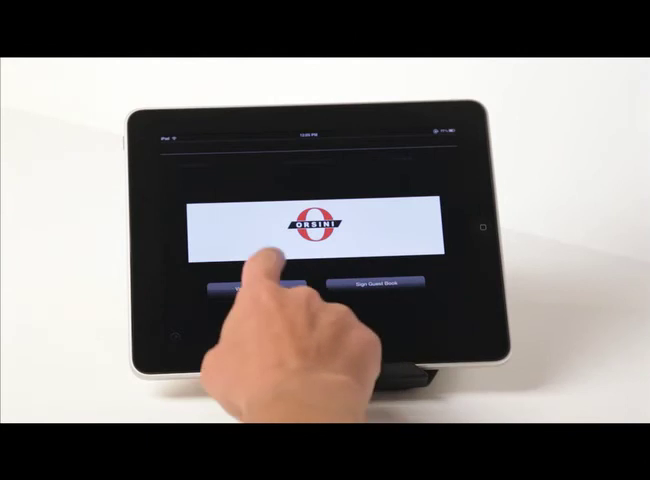
Open View My Content, now offering videos, photos, audio and web links
{"action": "left_click", "coordinate": [248, 288]}
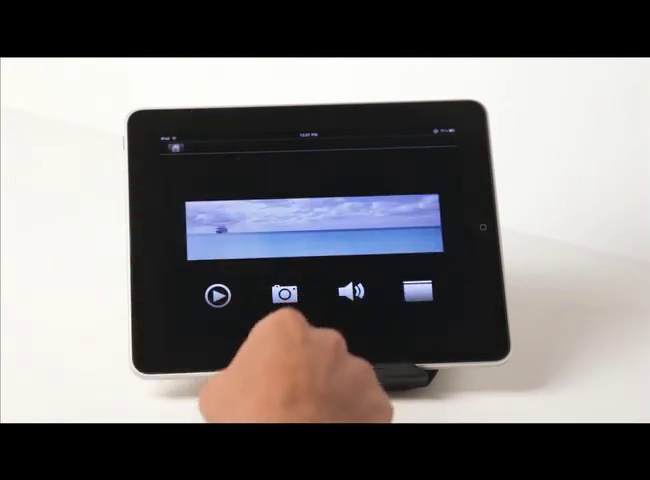
{"action": "left_click", "coordinate": [287, 291]}
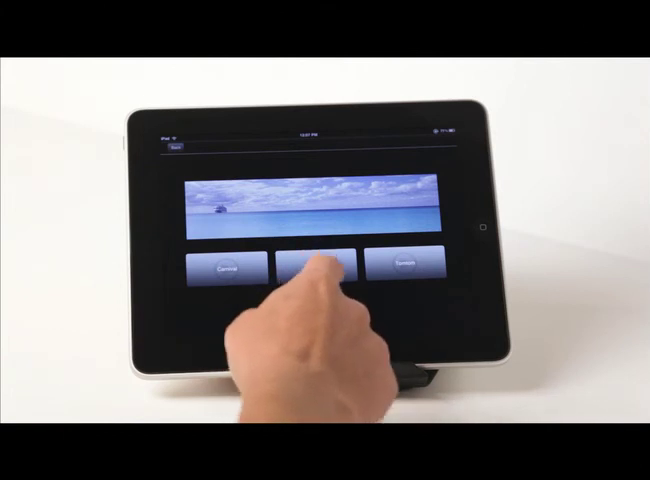
Open the middle category tile between Carnival and TomTom
{"action": "left_click", "coordinate": [318, 267]}
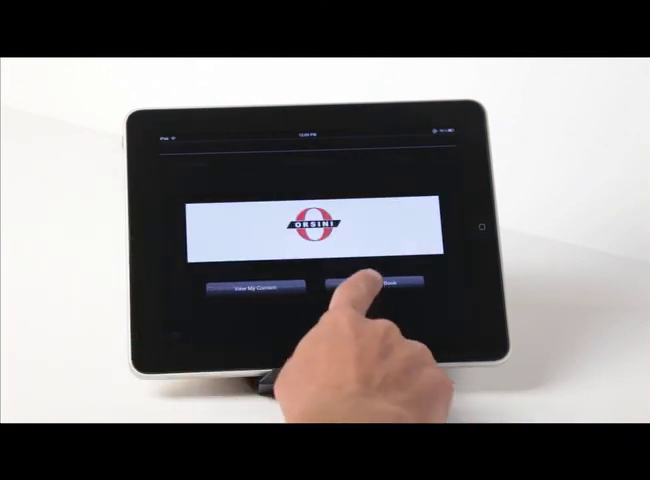
Open the Guest Registry from the Orsini start screen's Guest Book button
{"action": "left_click", "coordinate": [390, 286]}
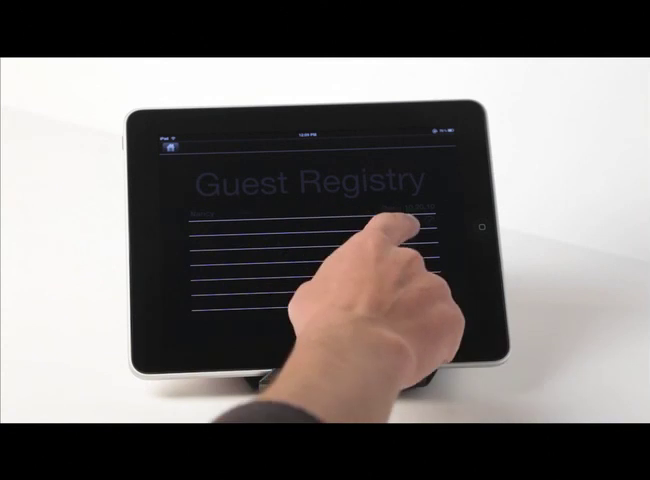